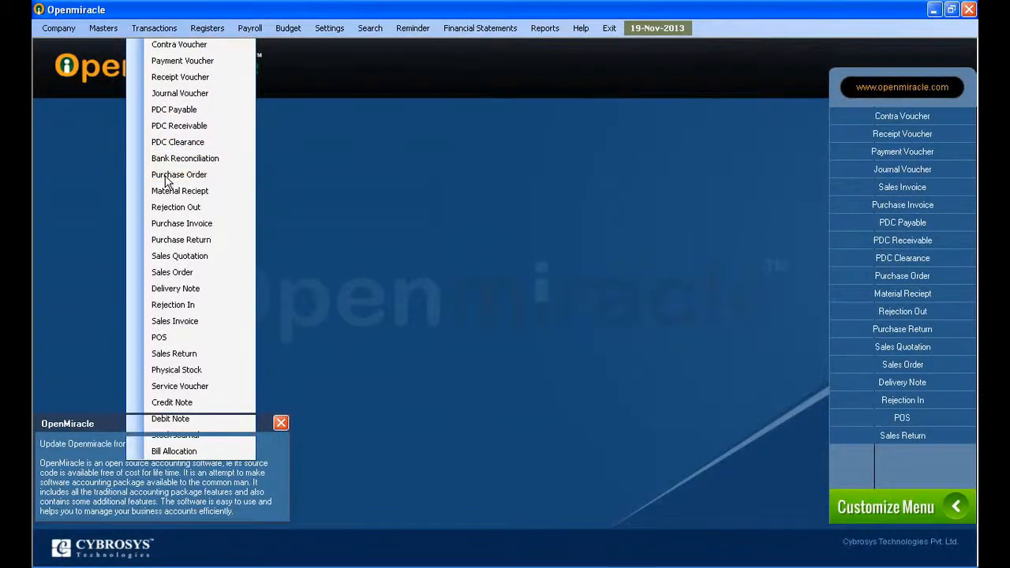
Step: Start a new Purchase Order, number 1 dated 19-Nov-2013
{"action": "left_click", "coordinate": [179, 173]}
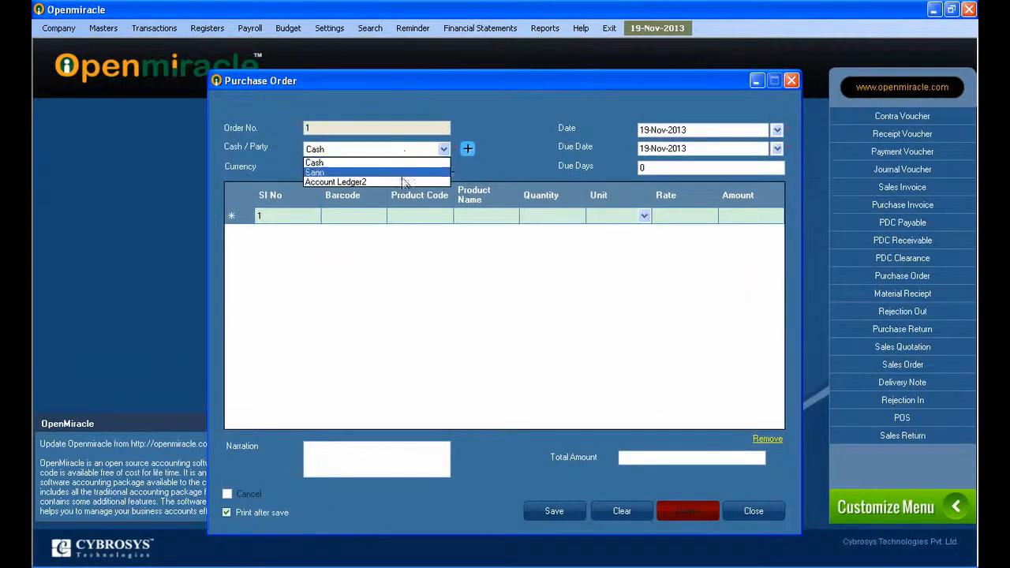
Step: Make it a Cash order with due date 21-Nov-2013, two due days
{"action": "left_click", "coordinate": [314, 162]}
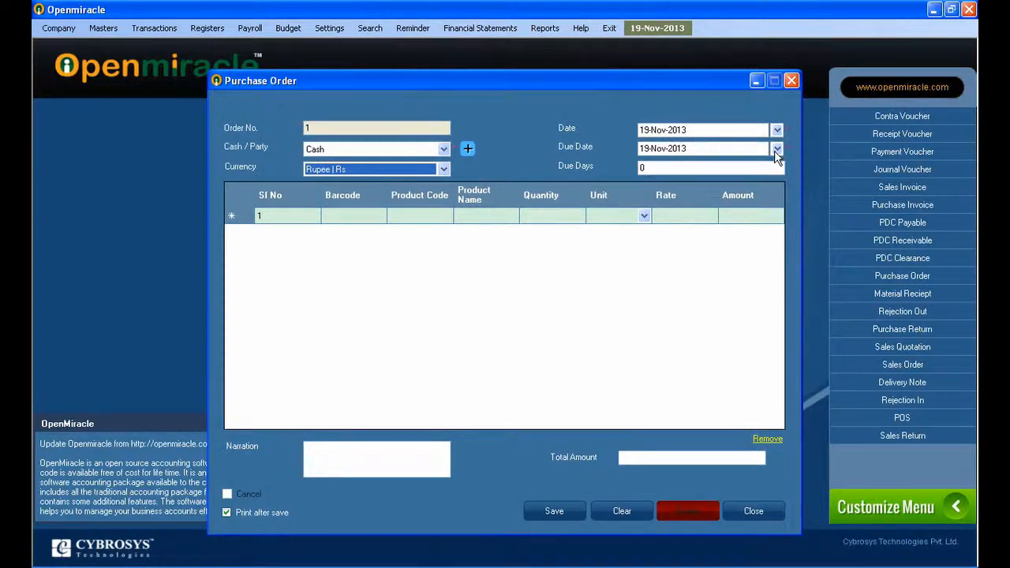
{"action": "left_click", "coordinate": [777, 148]}
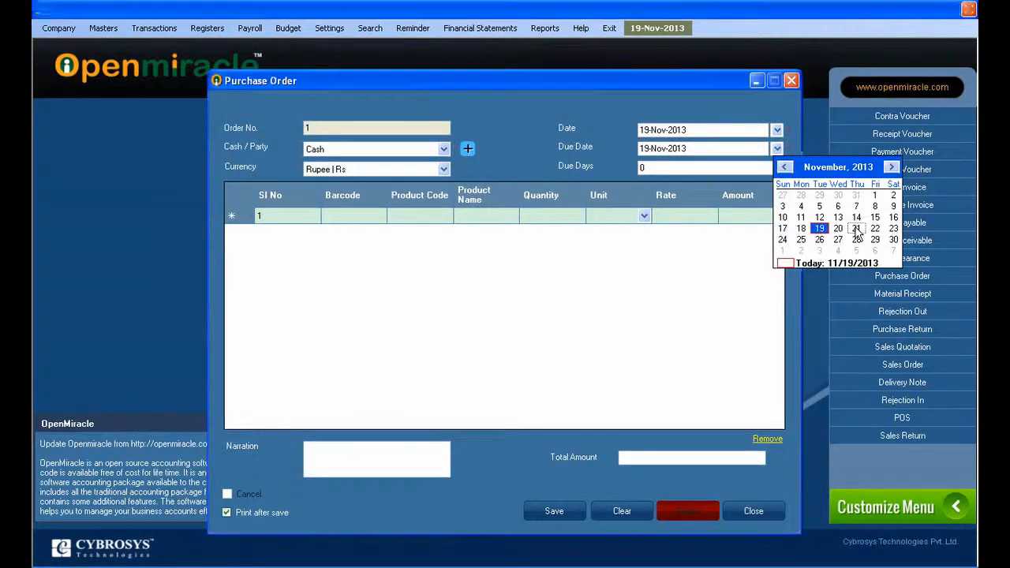
{"action": "left_click", "coordinate": [855, 228]}
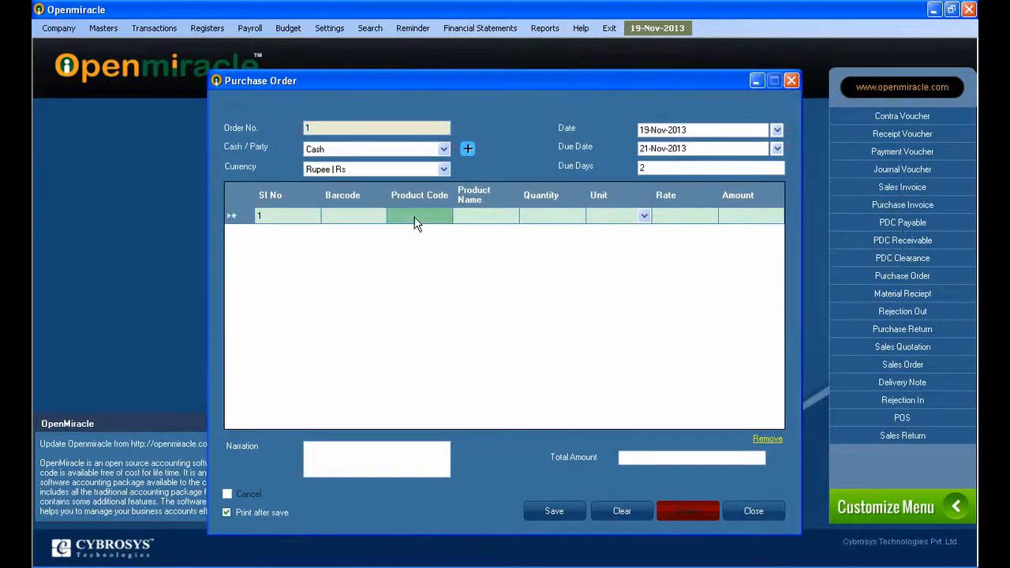
Step: Enter keyboard row with code 1 at rate 1200 and CPU row with code 1 at rate 12000
{"action": "type", "text": "1"}
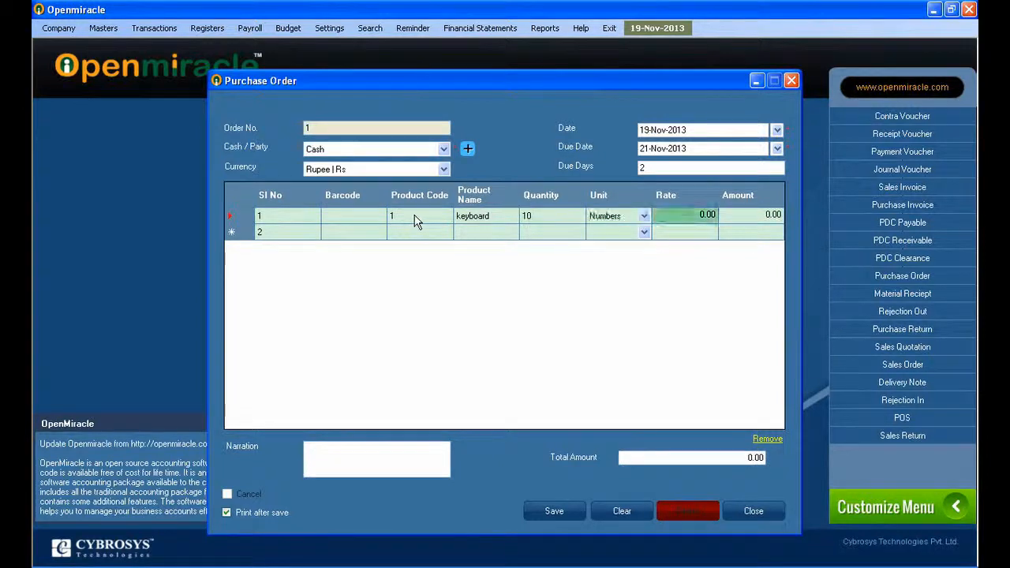
{"action": "type", "text": "1200"}
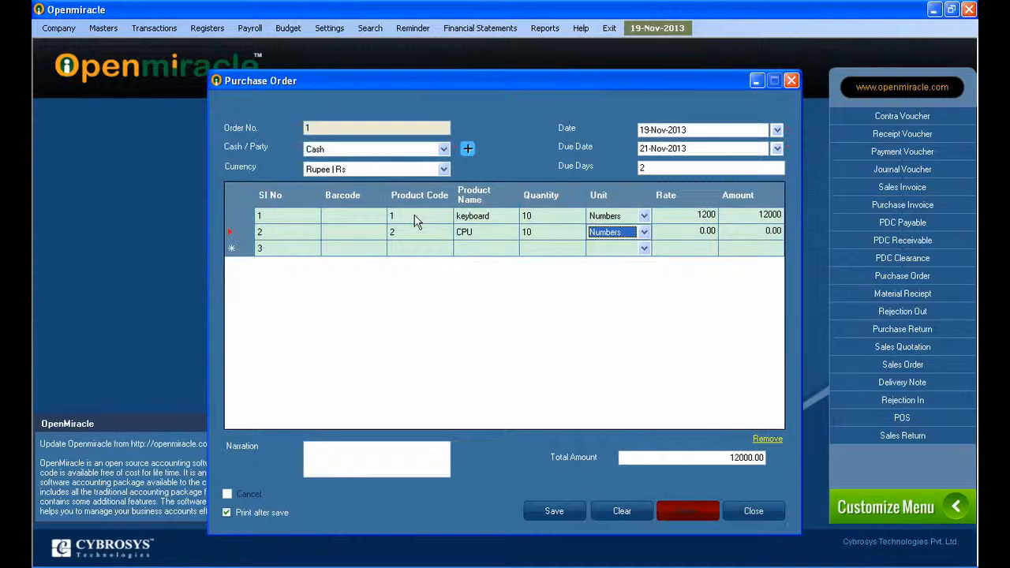
{"action": "type", "text": "1"}
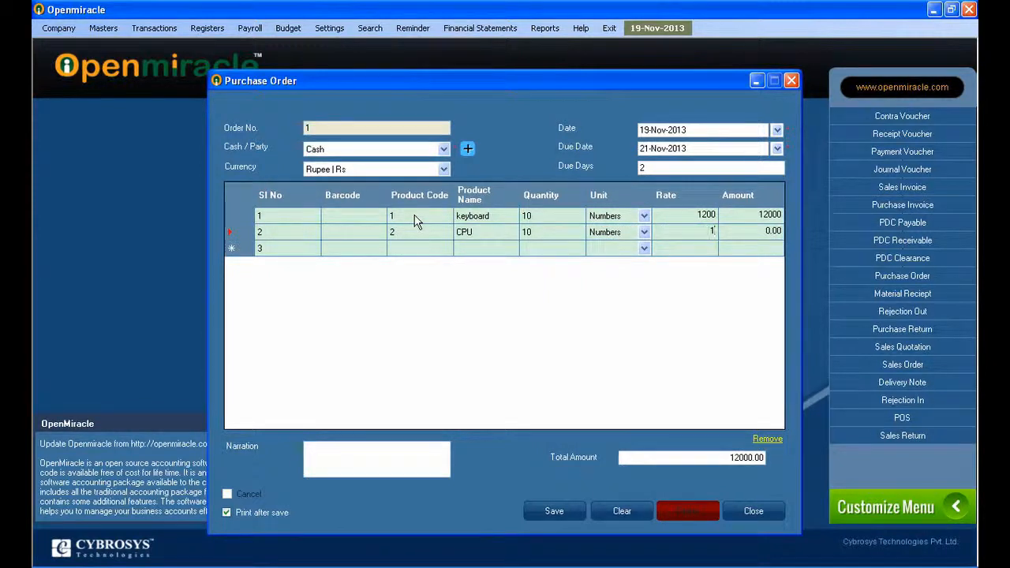
{"action": "type", "text": "12000"}
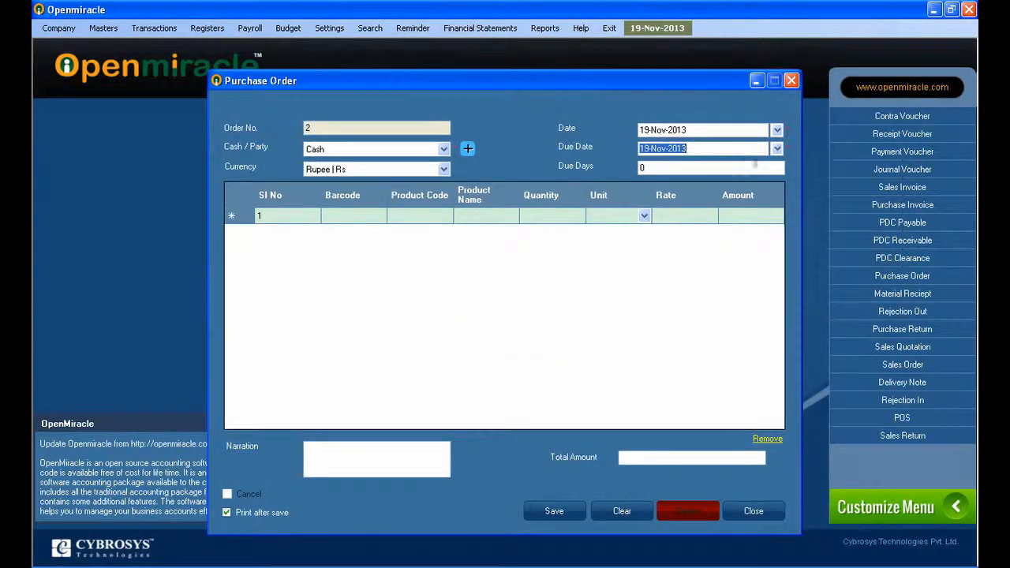
Step: Close the order form and show order 1 for 132000.00 in the Purchase Order Register
{"action": "left_click", "coordinate": [207, 29]}
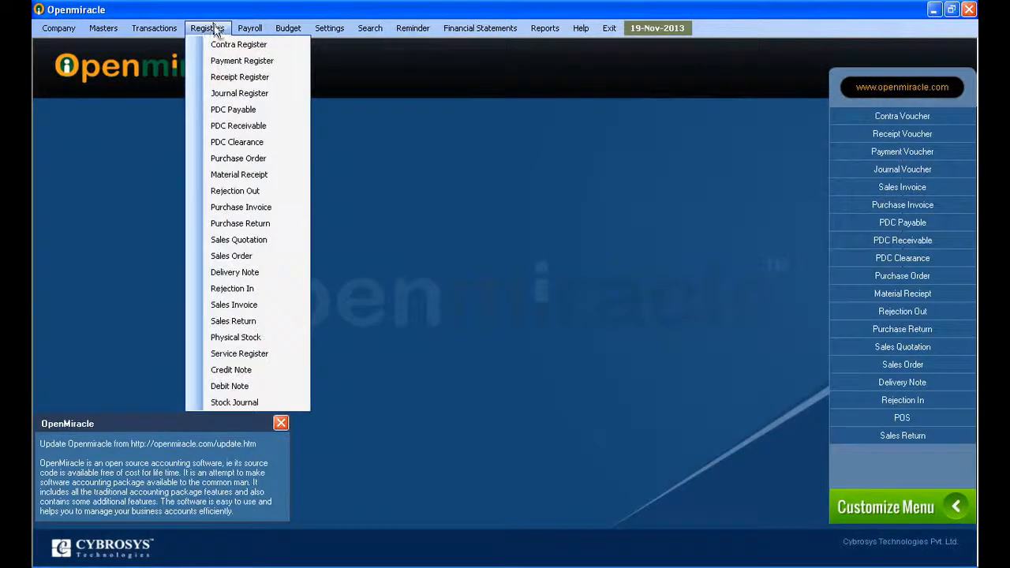
{"action": "mouse_move", "coordinate": [237, 161]}
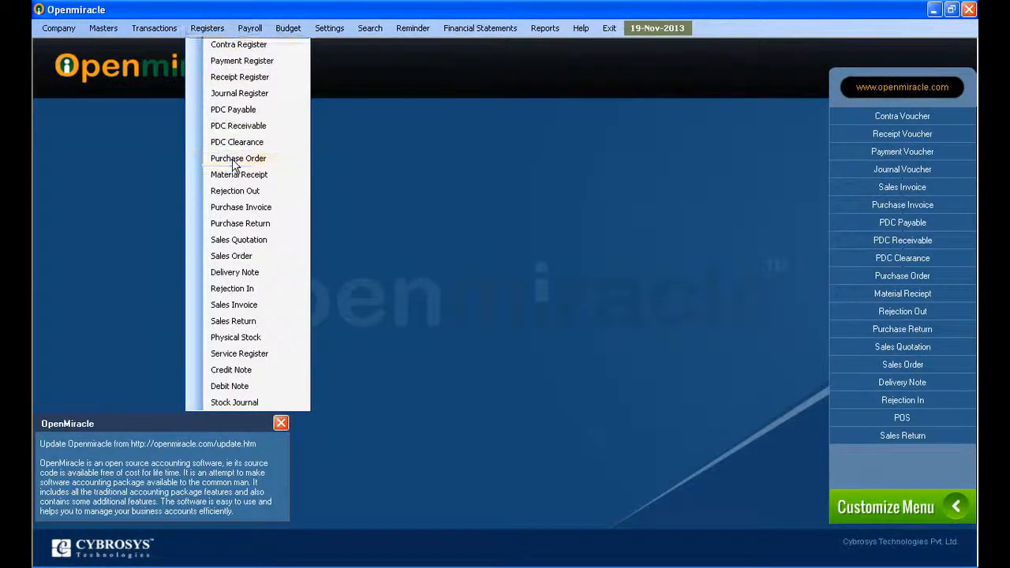
{"action": "left_click", "coordinate": [238, 157]}
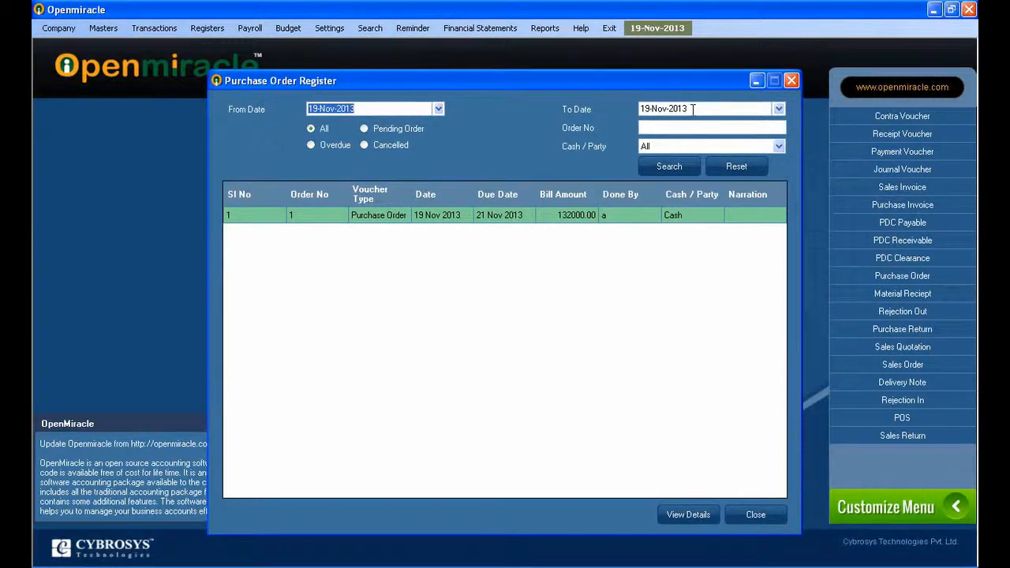
{"action": "mouse_move", "coordinate": [622, 139]}
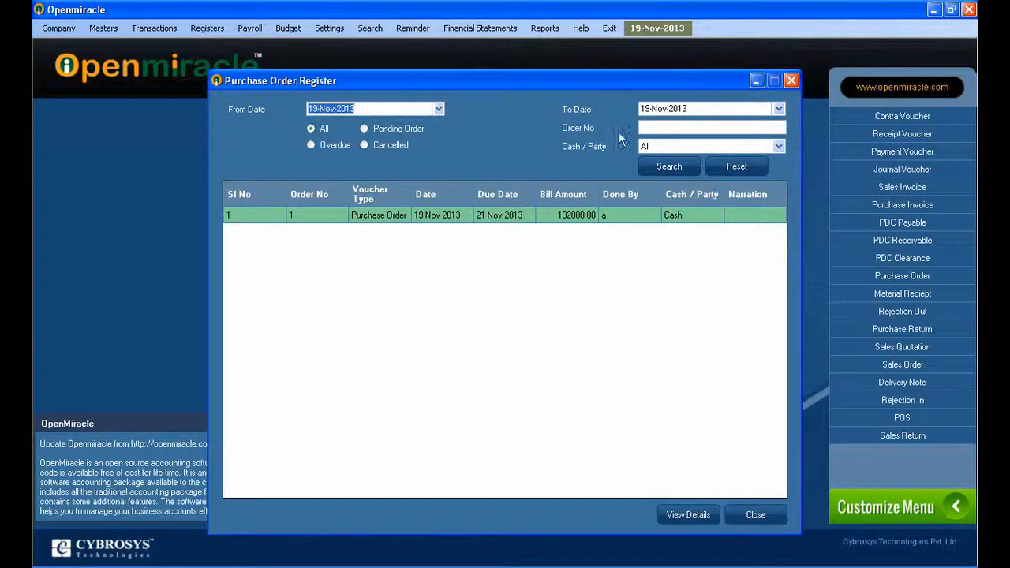
{"action": "mouse_move", "coordinate": [685, 151]}
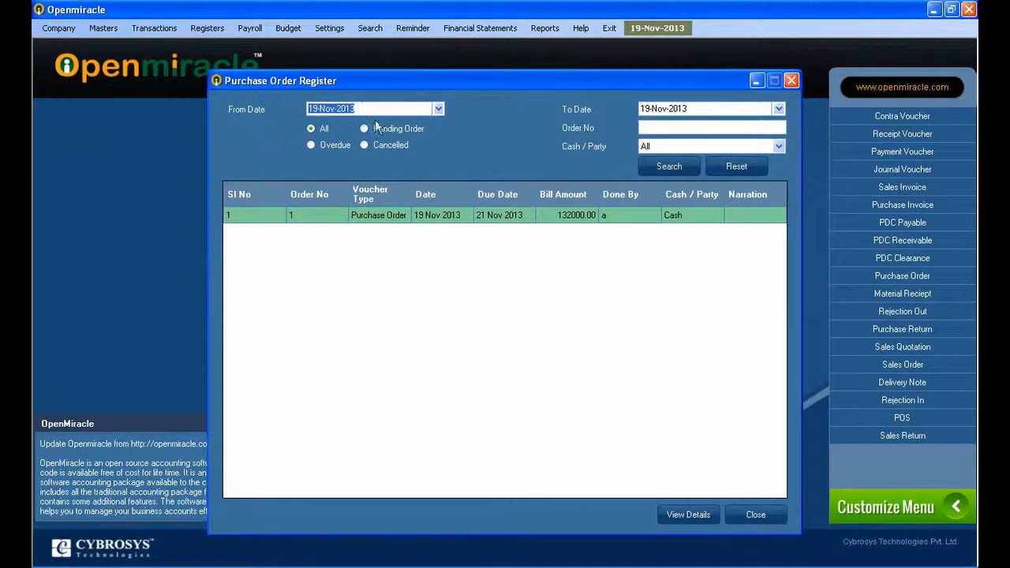
Step: Check the To Date calendar, then filter the register to Pending and Overdue orders
{"action": "left_click", "coordinate": [437, 107]}
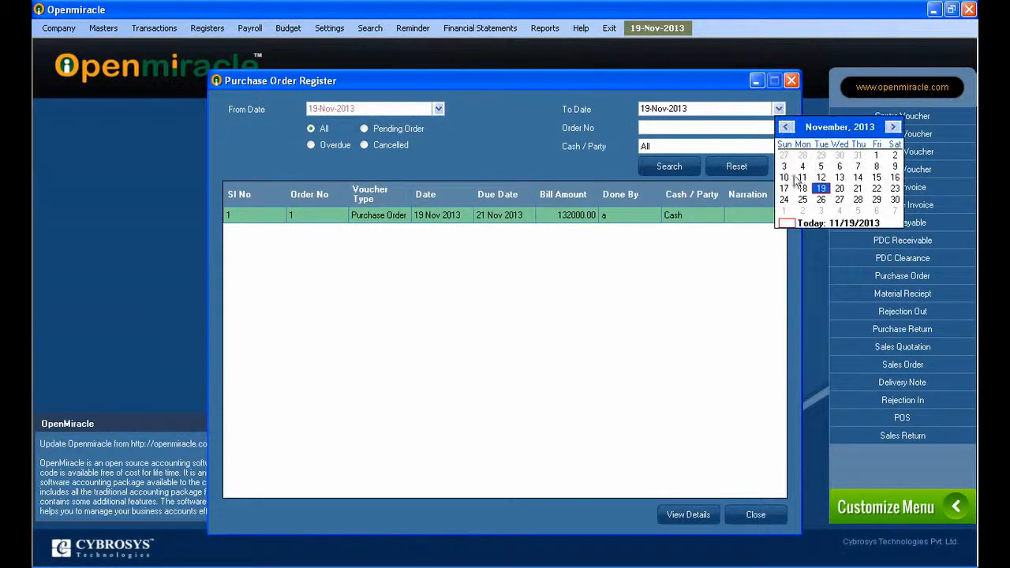
{"action": "left_click", "coordinate": [311, 130]}
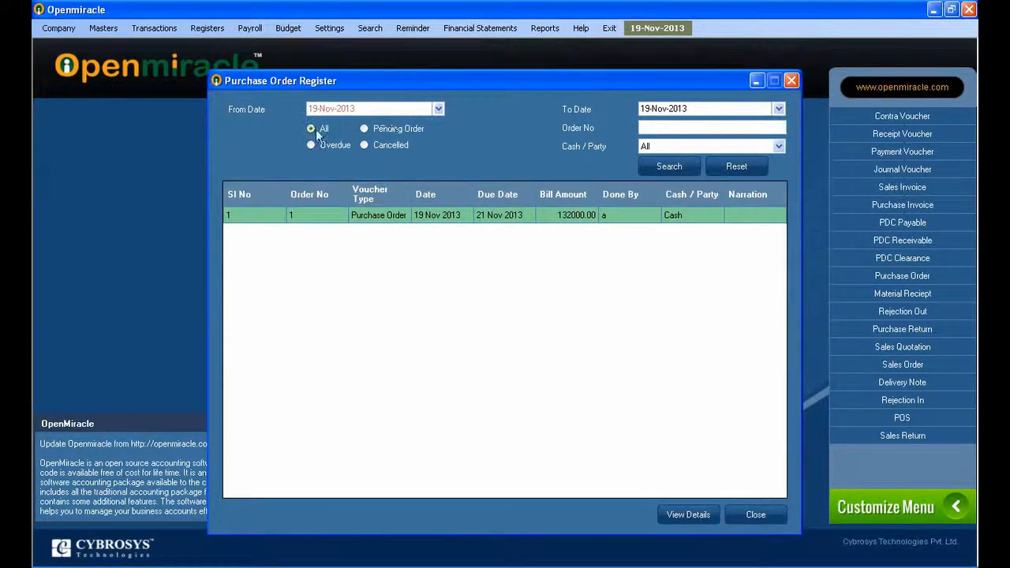
{"action": "left_click", "coordinate": [363, 130]}
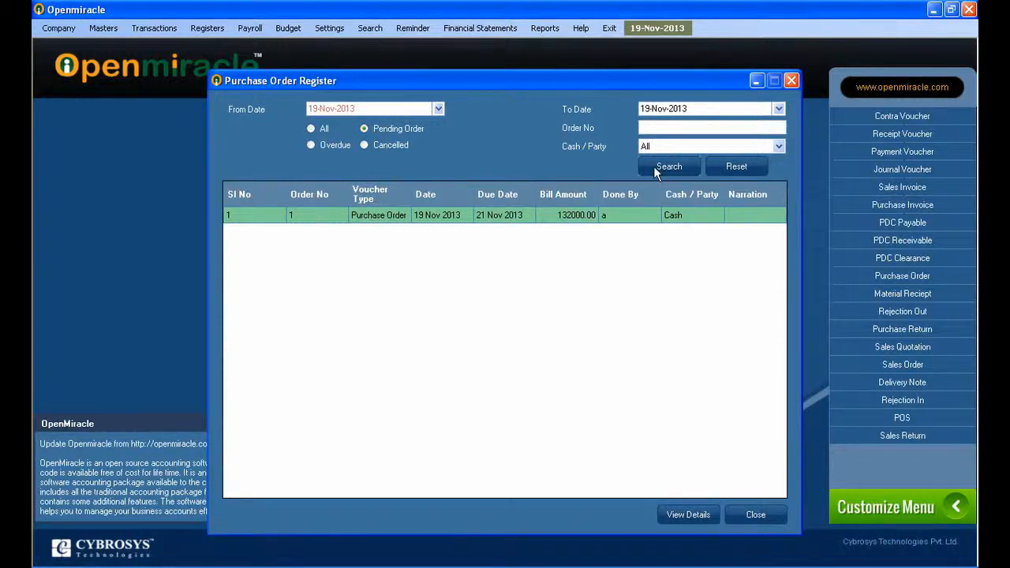
{"action": "left_click", "coordinate": [311, 145]}
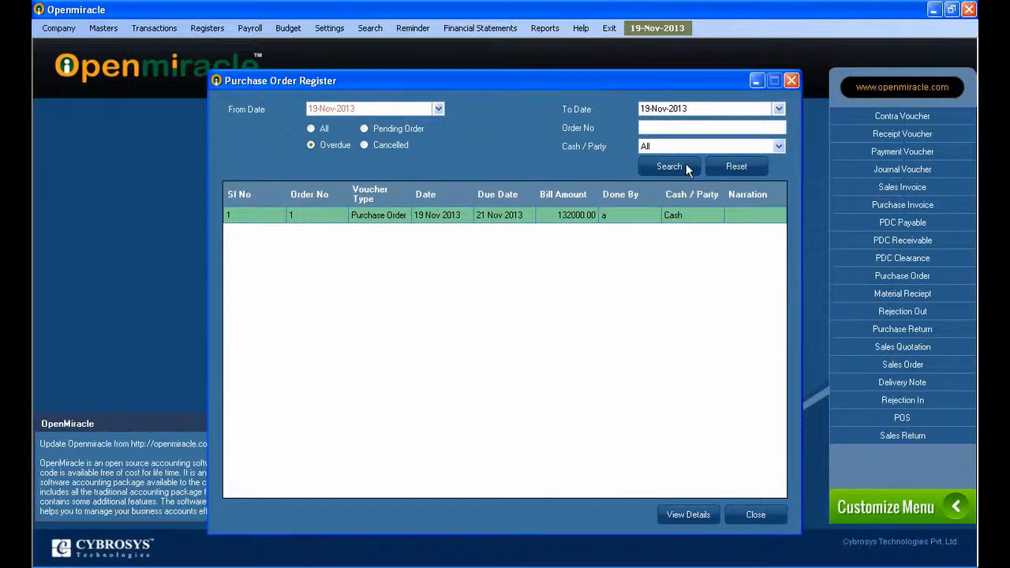
Step: View Cancelled orders, return to All and reset the register filters
{"action": "left_click", "coordinate": [363, 145]}
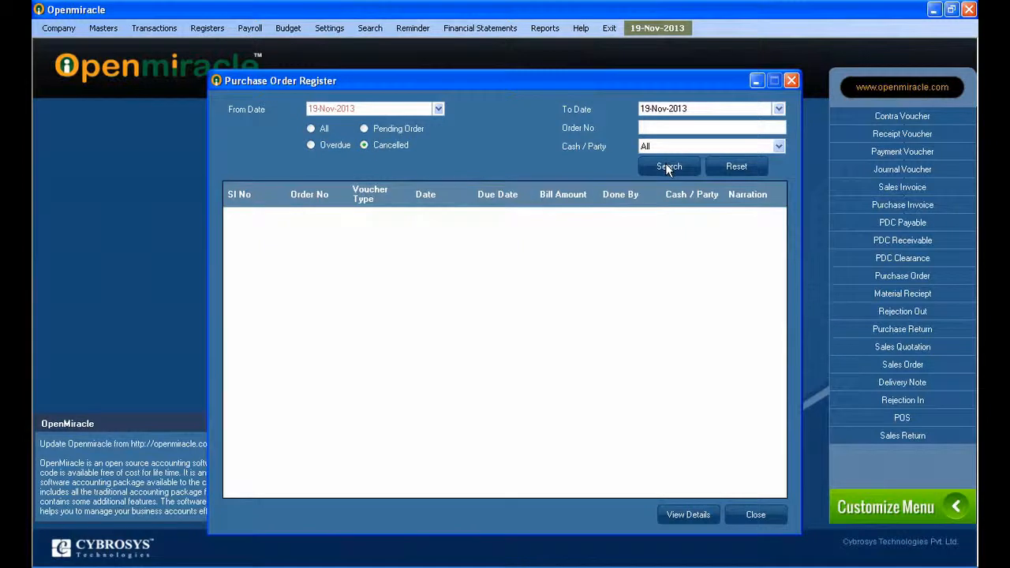
{"action": "left_click", "coordinate": [311, 129]}
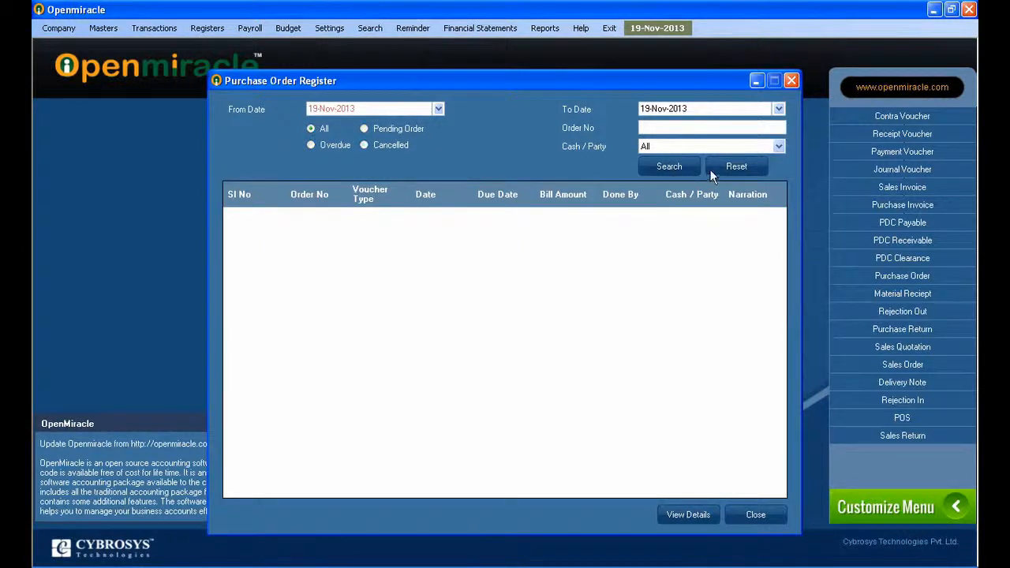
{"action": "left_click", "coordinate": [670, 166]}
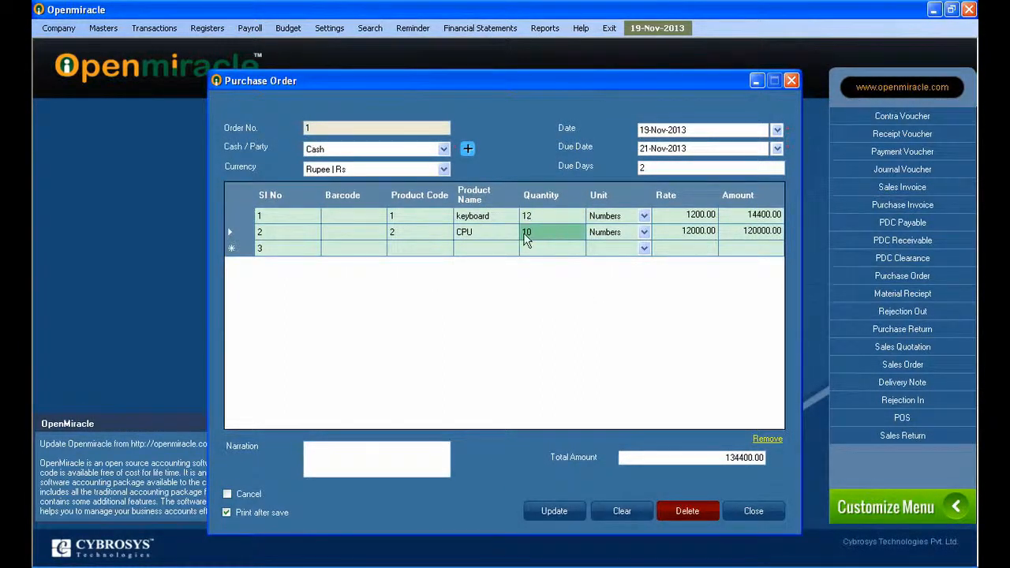
Step: Raise the CPU quantity to 12 for a 158400.00 total, then delete the purchase order
{"action": "type", "text": "12"}
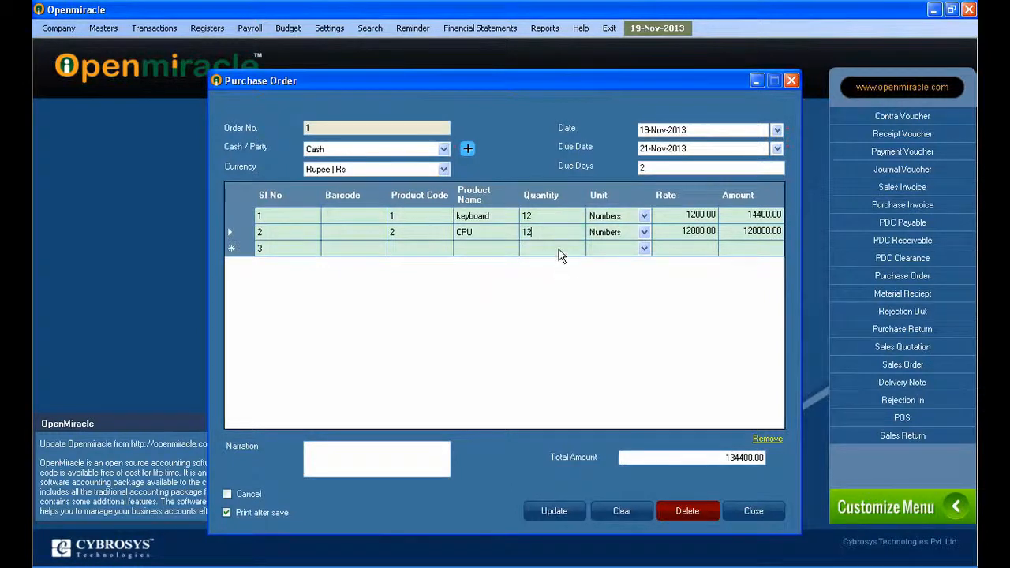
{"action": "left_click", "coordinate": [554, 511]}
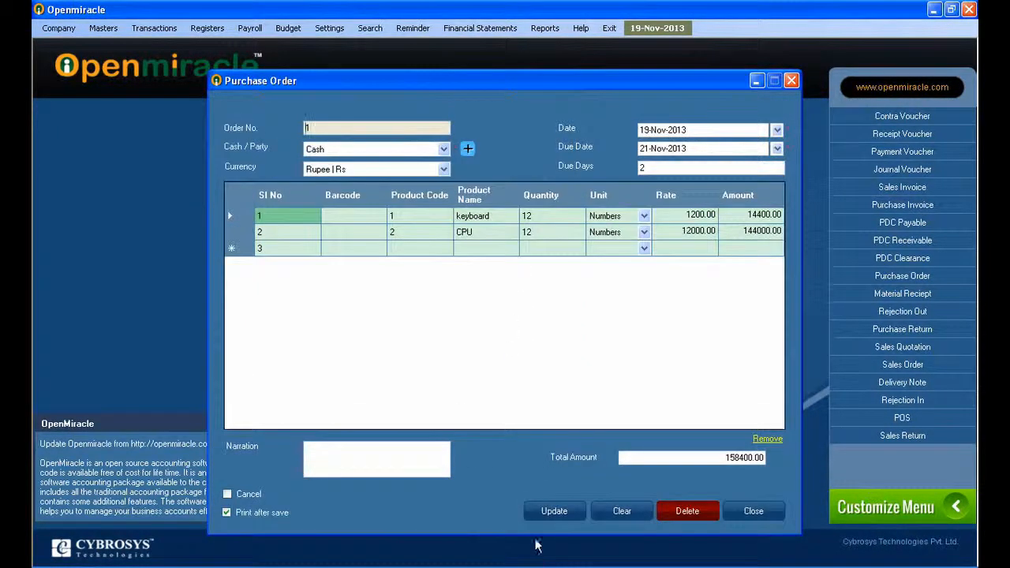
{"action": "mouse_move", "coordinate": [395, 243]}
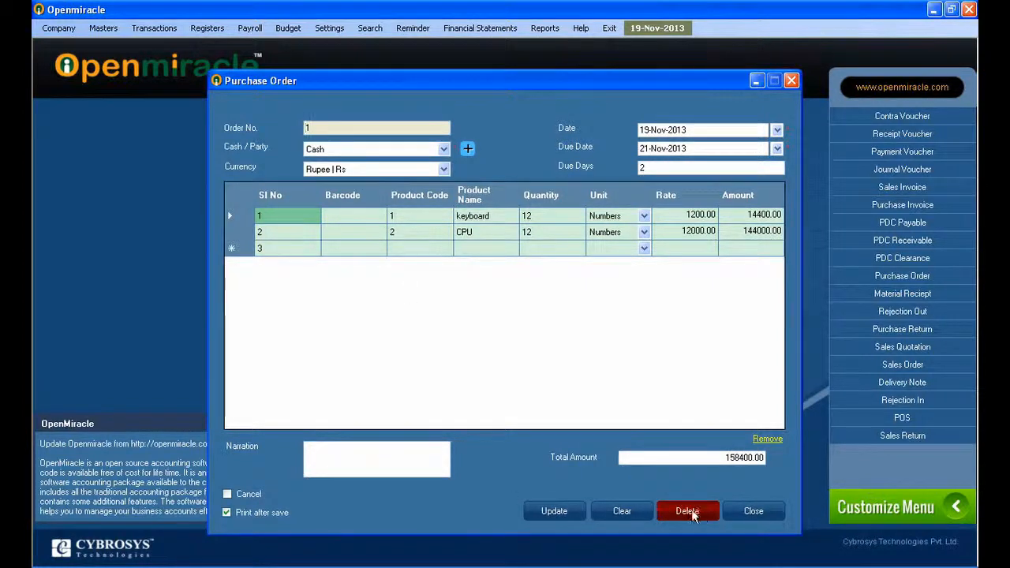
{"action": "left_click", "coordinate": [689, 511]}
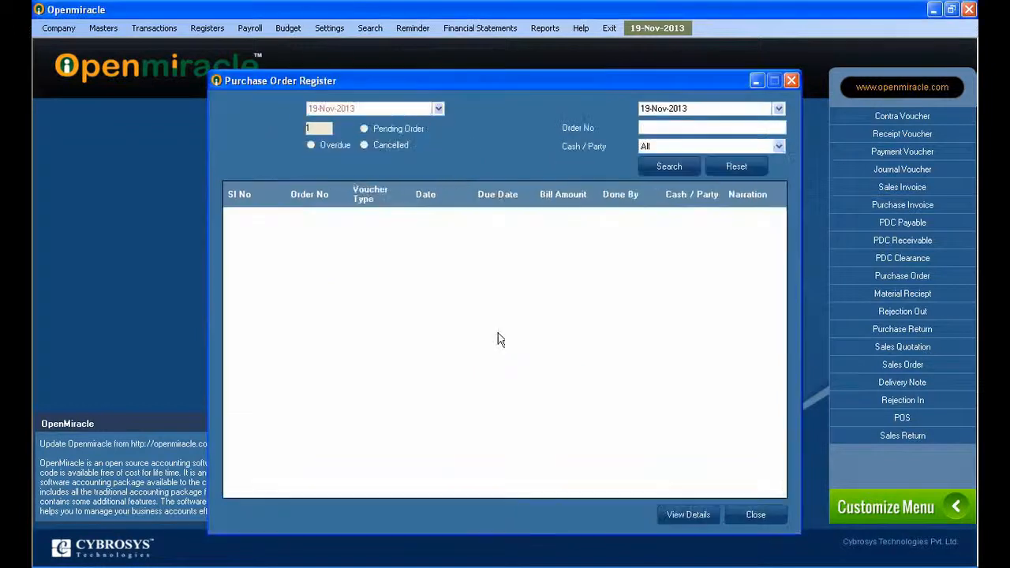
{"action": "left_click", "coordinate": [311, 129]}
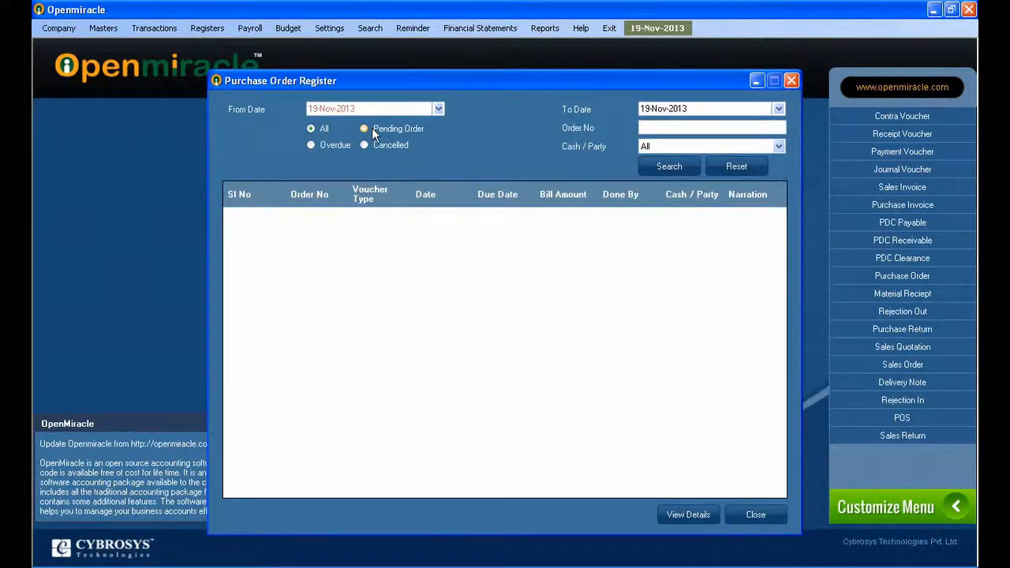
{"action": "left_click", "coordinate": [363, 145]}
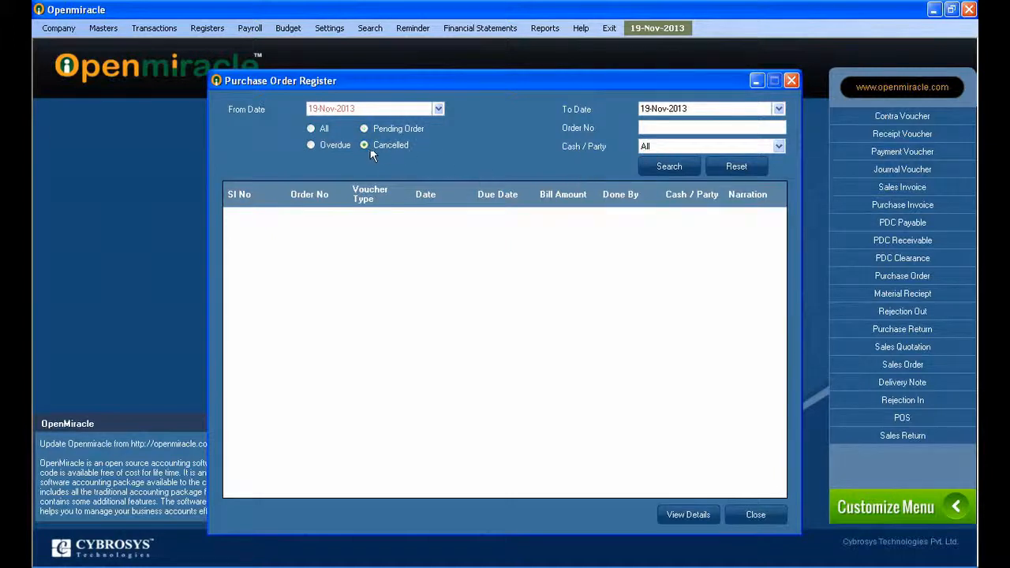
{"action": "left_click", "coordinate": [736, 166]}
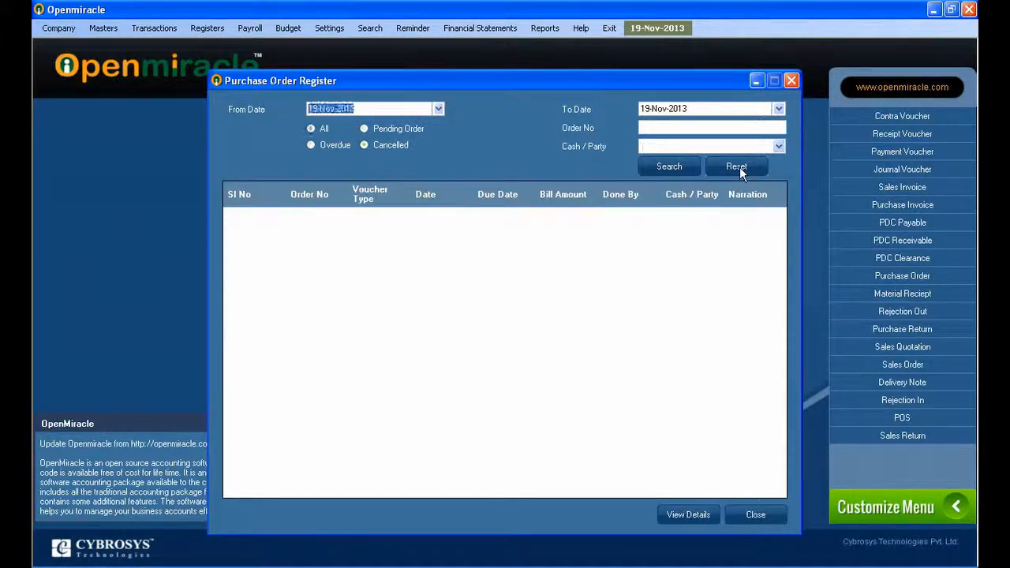
{"action": "left_click", "coordinate": [736, 167]}
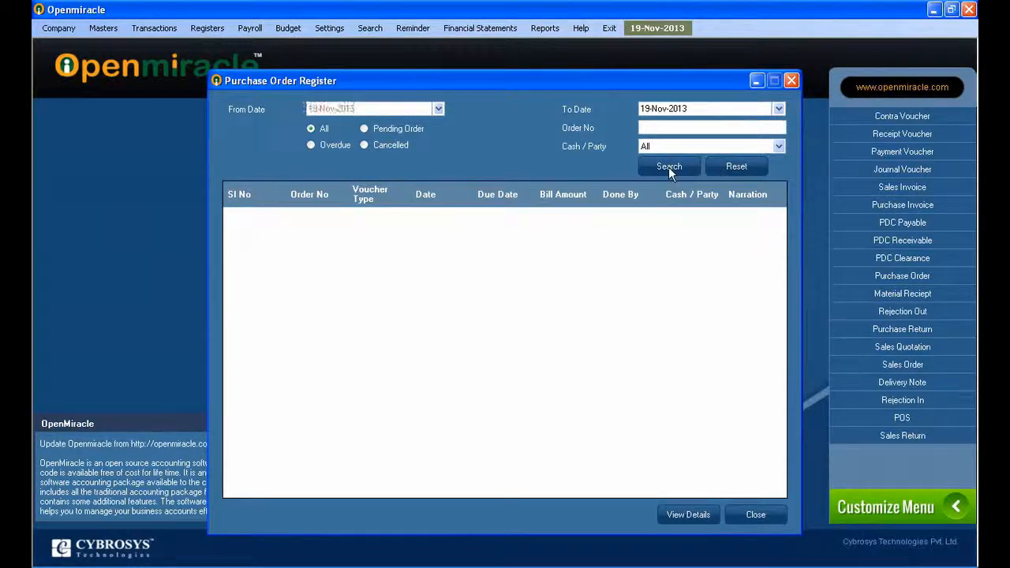
{"action": "mouse_move", "coordinate": [688, 514]}
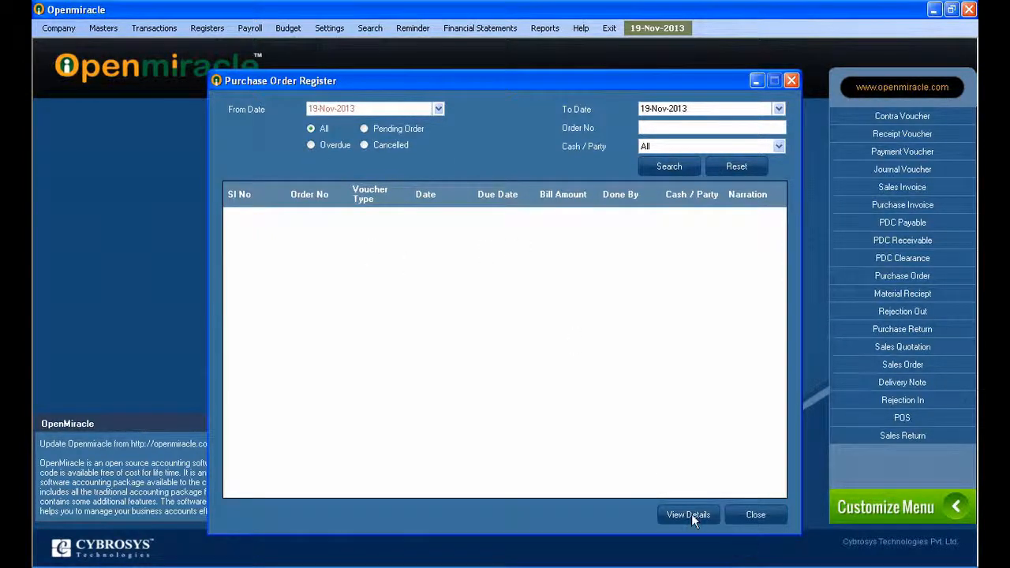